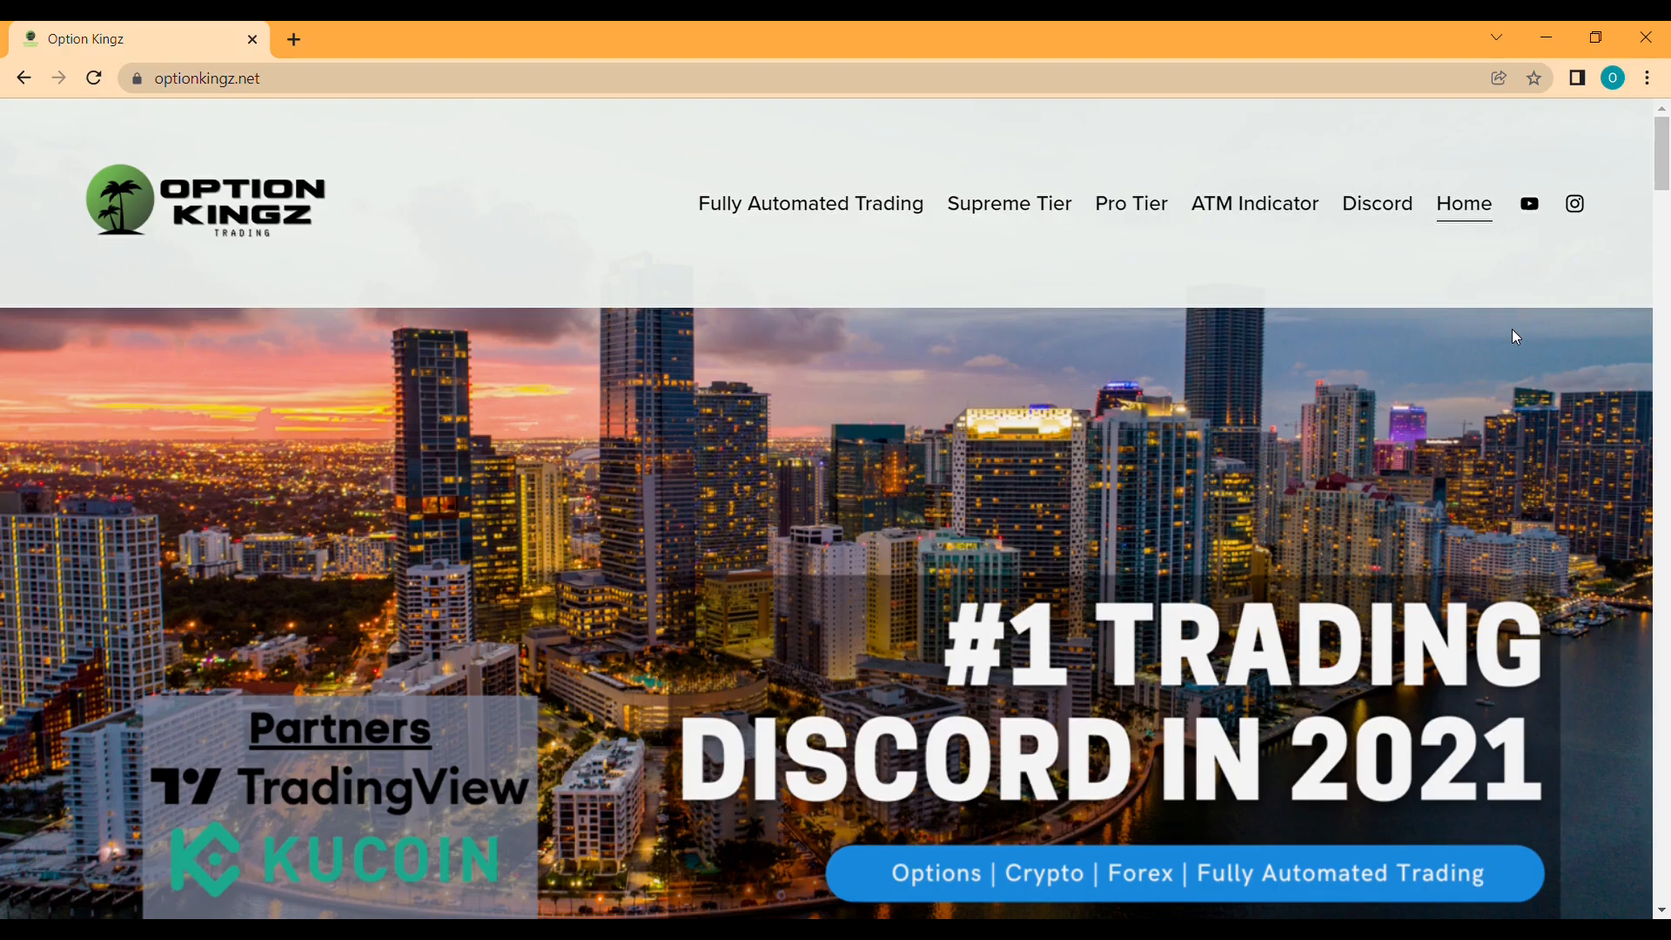
# - Open the Option Kingz free-autotrading-trial channel showing Cornix bot LUNA/BTC take-profit messages
pyautogui.scroll(-3)
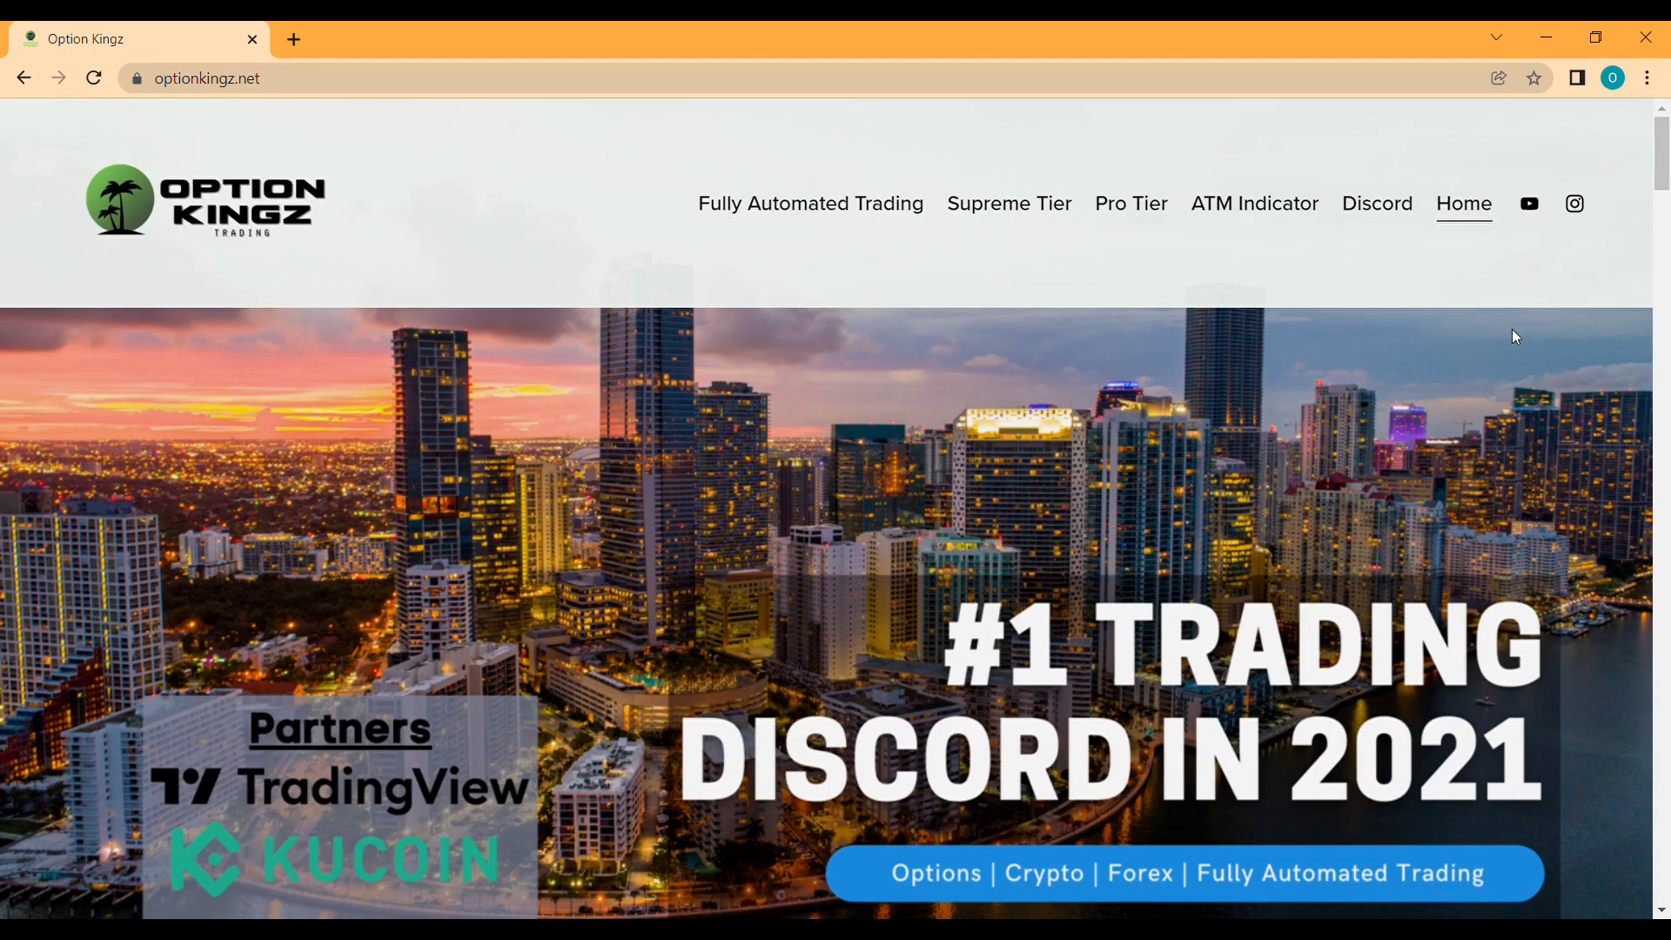
pyautogui.moveTo(447, 660)
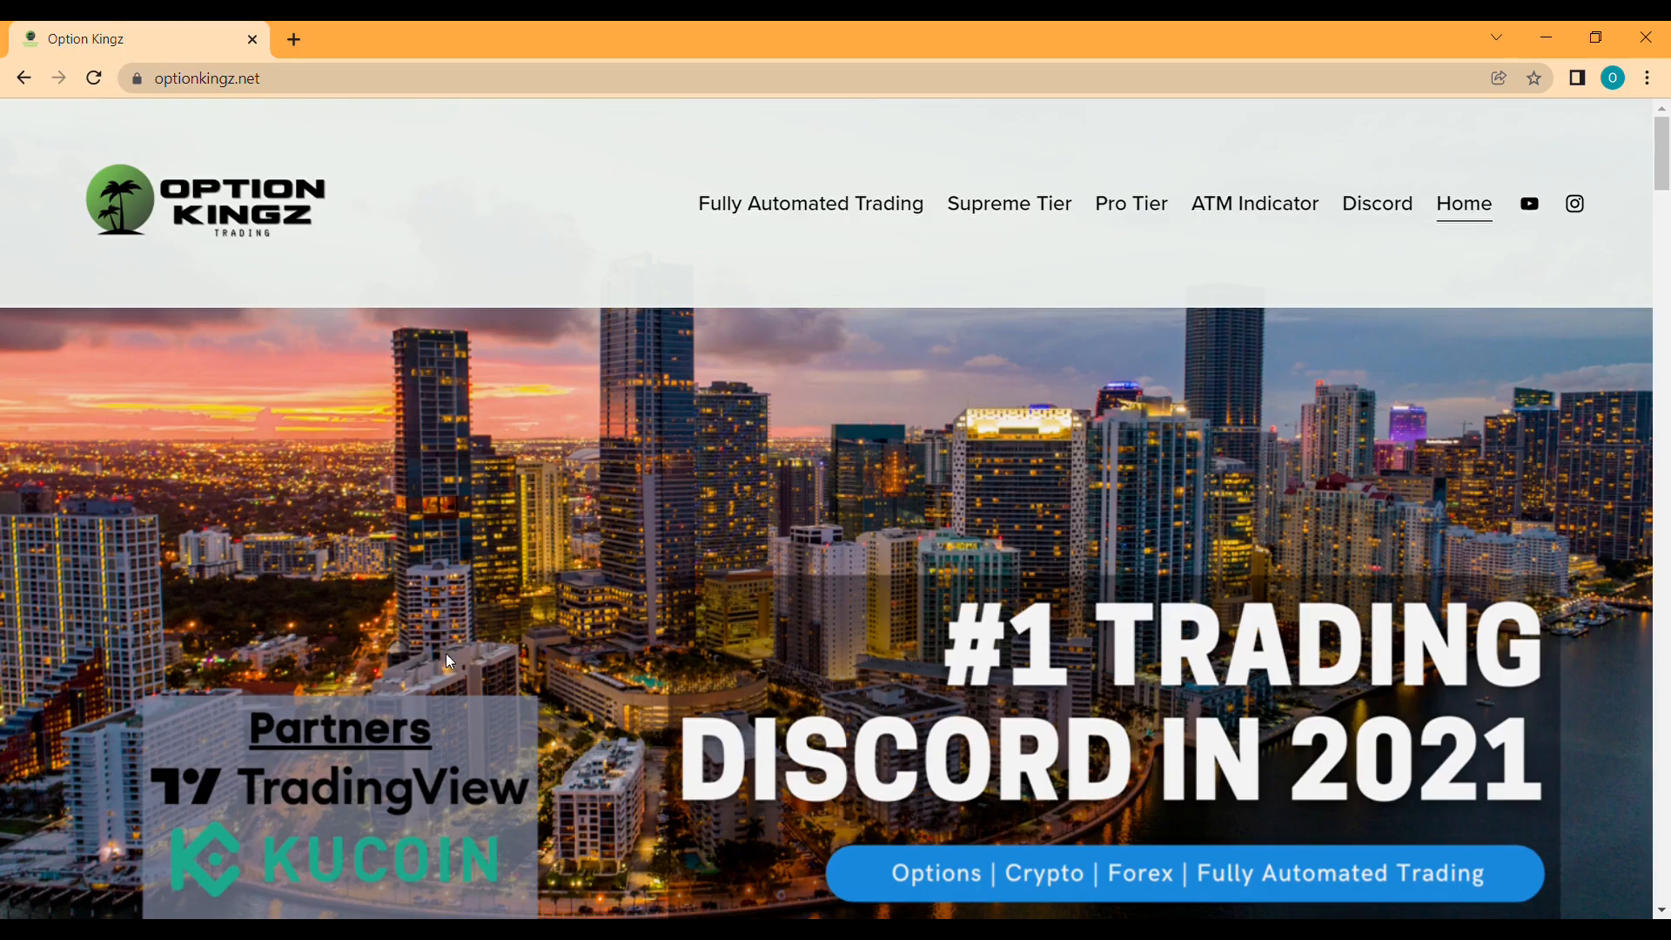
pyautogui.moveTo(661, 531)
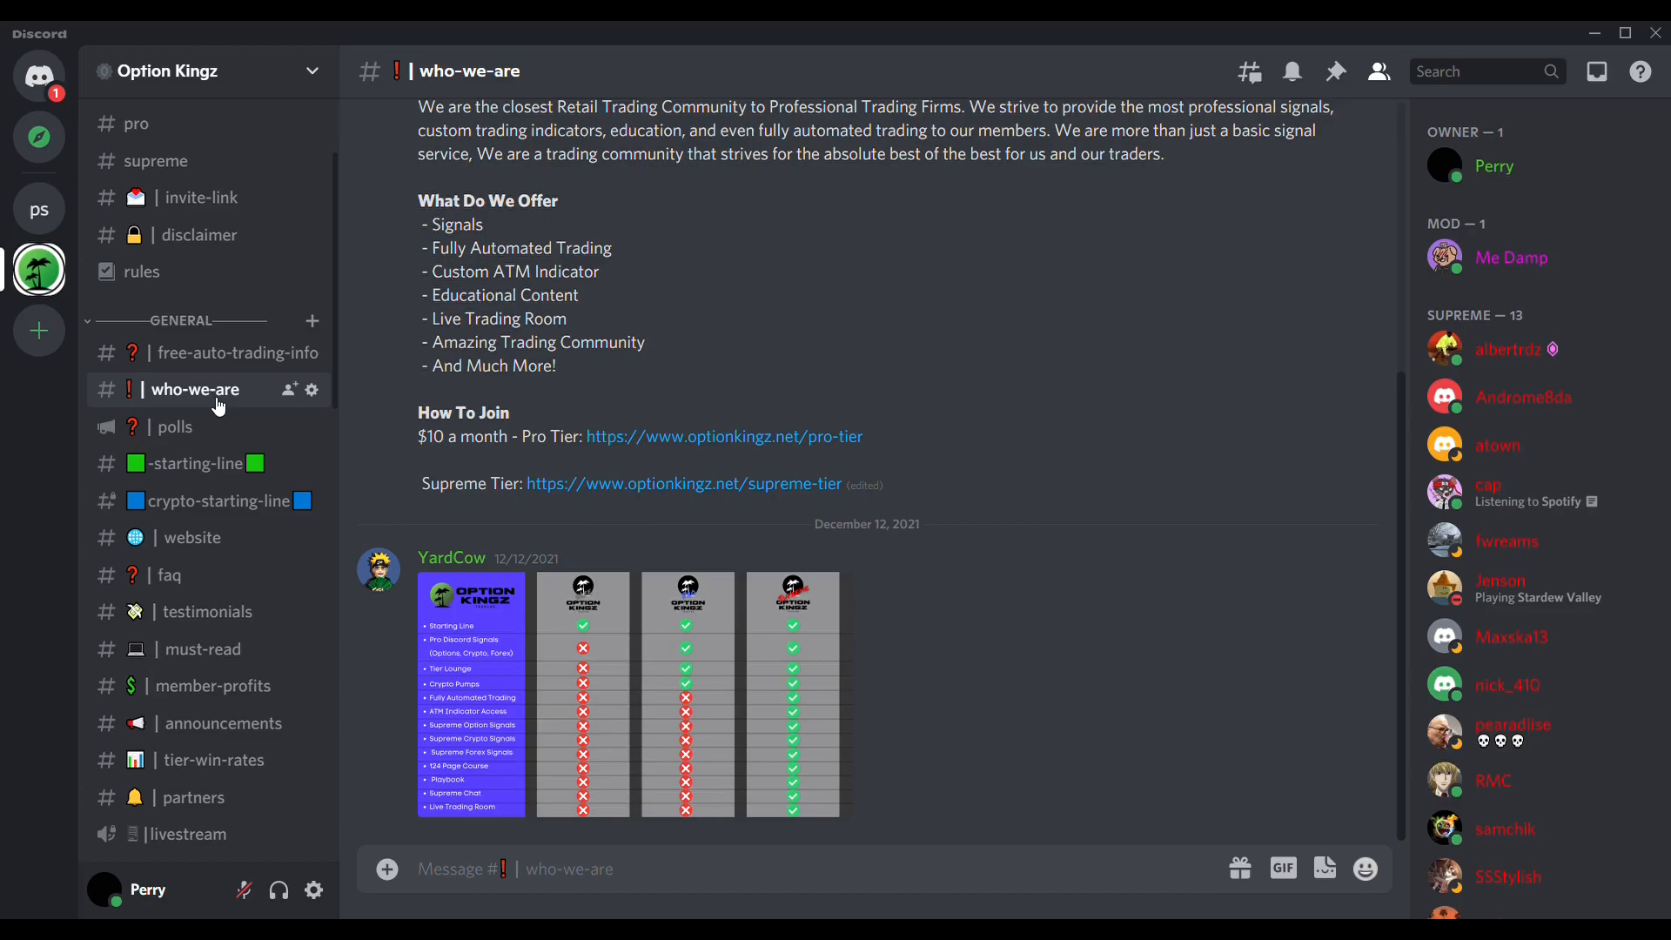
pyautogui.click(210, 549)
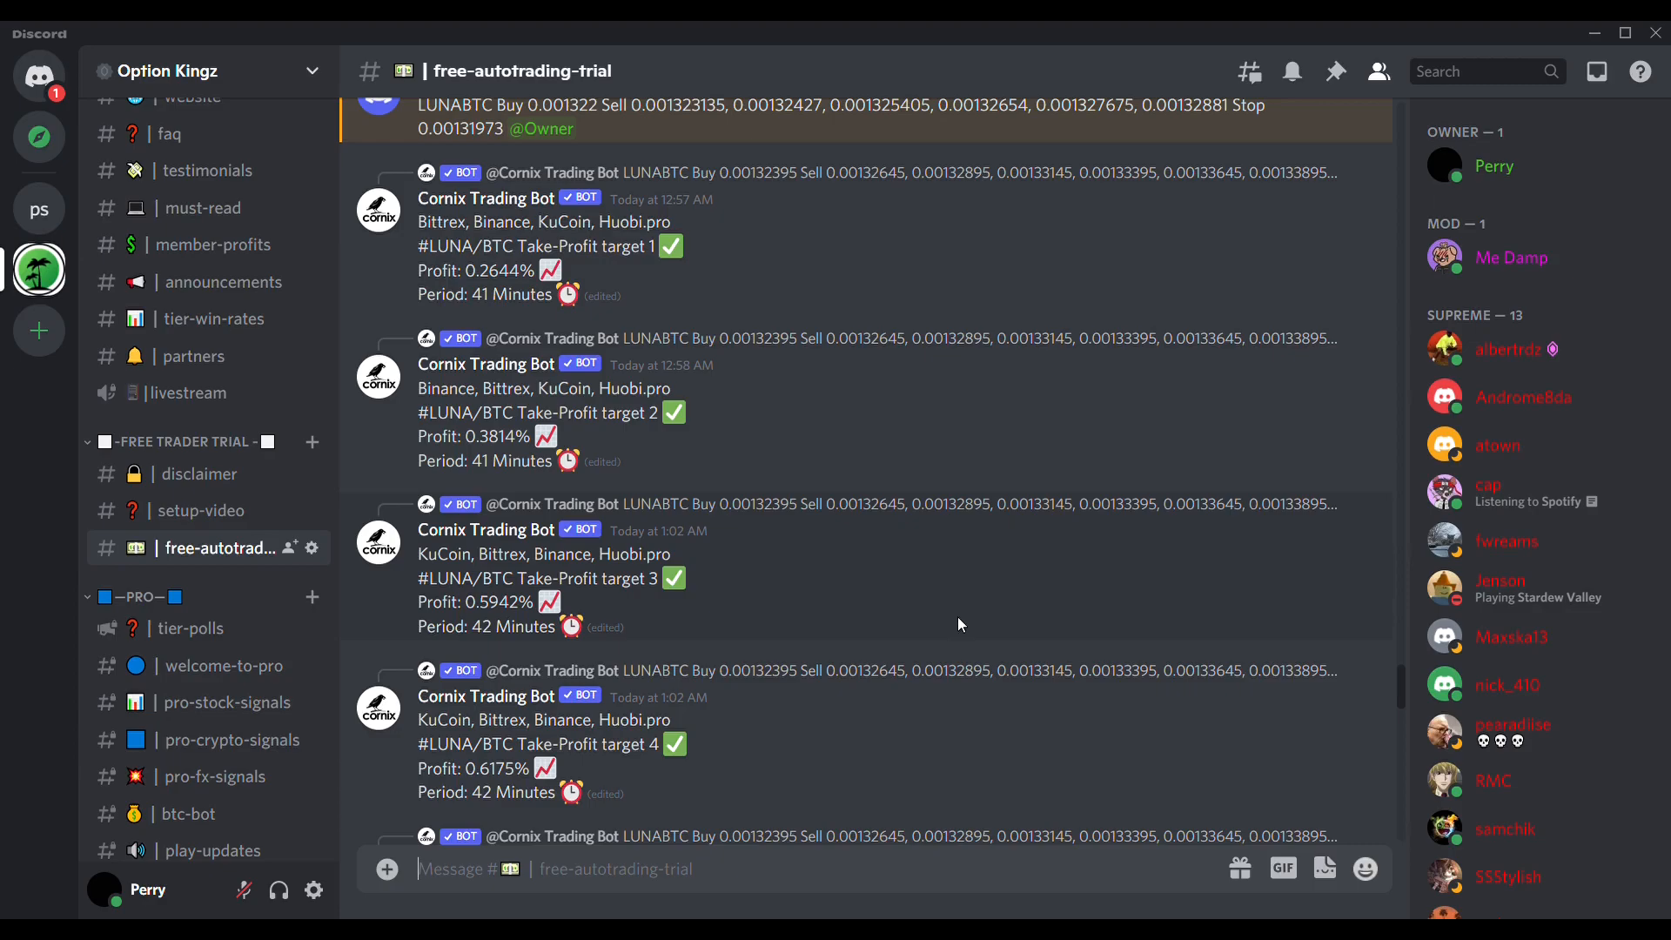
pyautogui.moveTo(1555, 139)
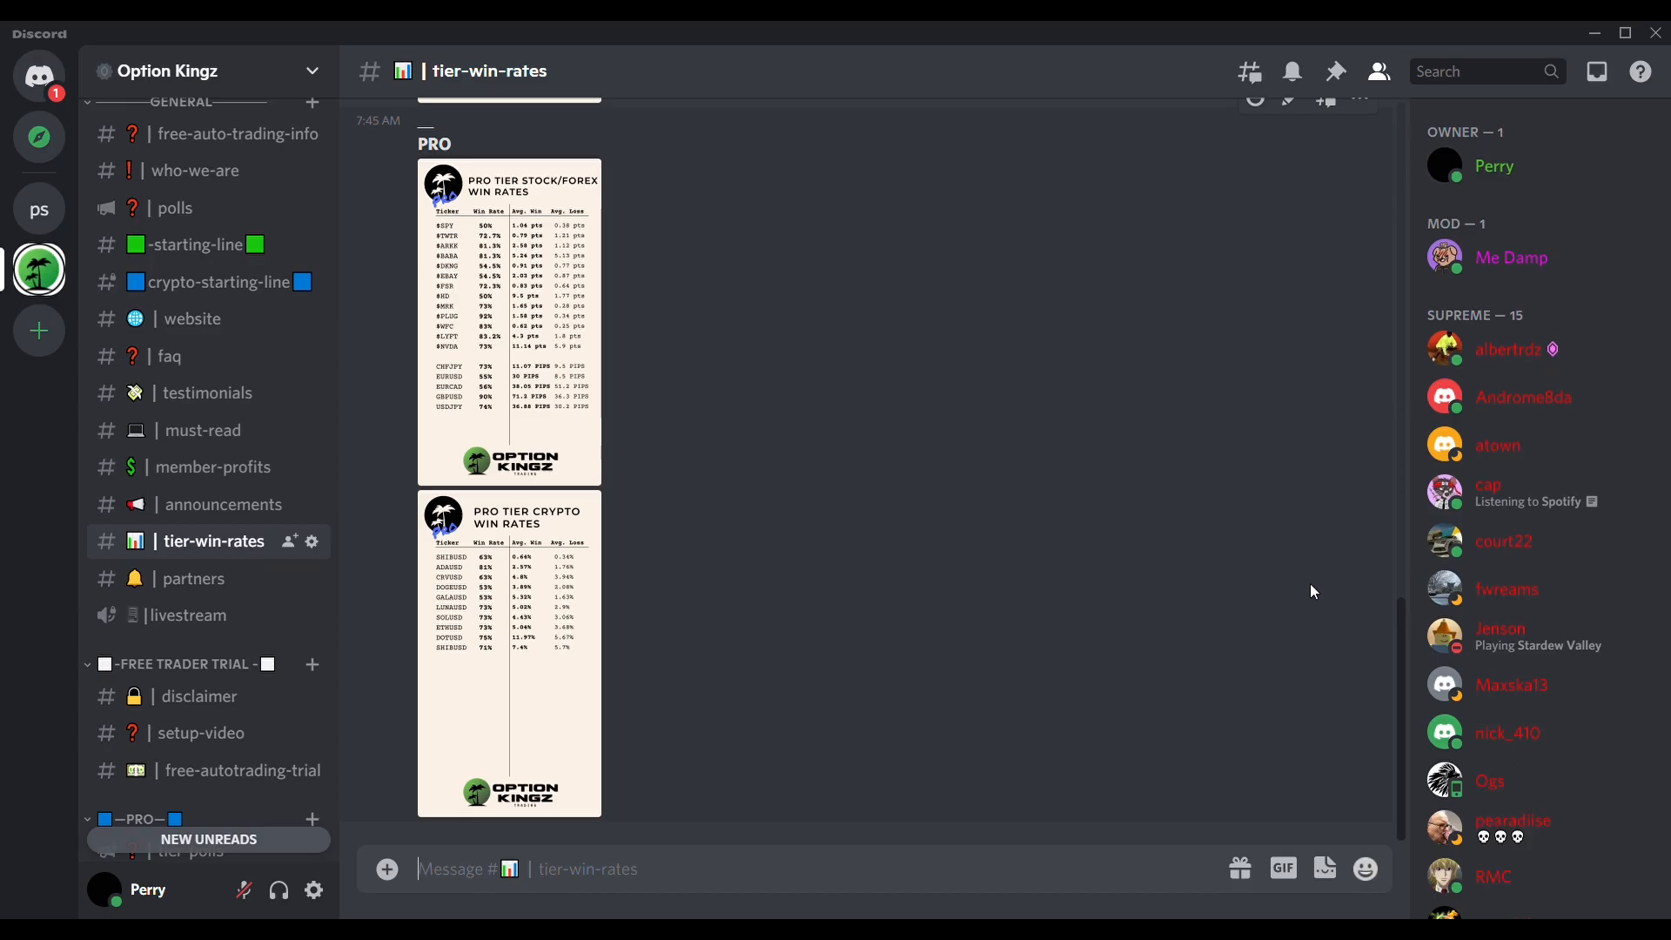
# - Enlarge the Supreme Tier Stock Win Rates table in the tier-win-rates channel, then close it
pyautogui.scroll(-3)
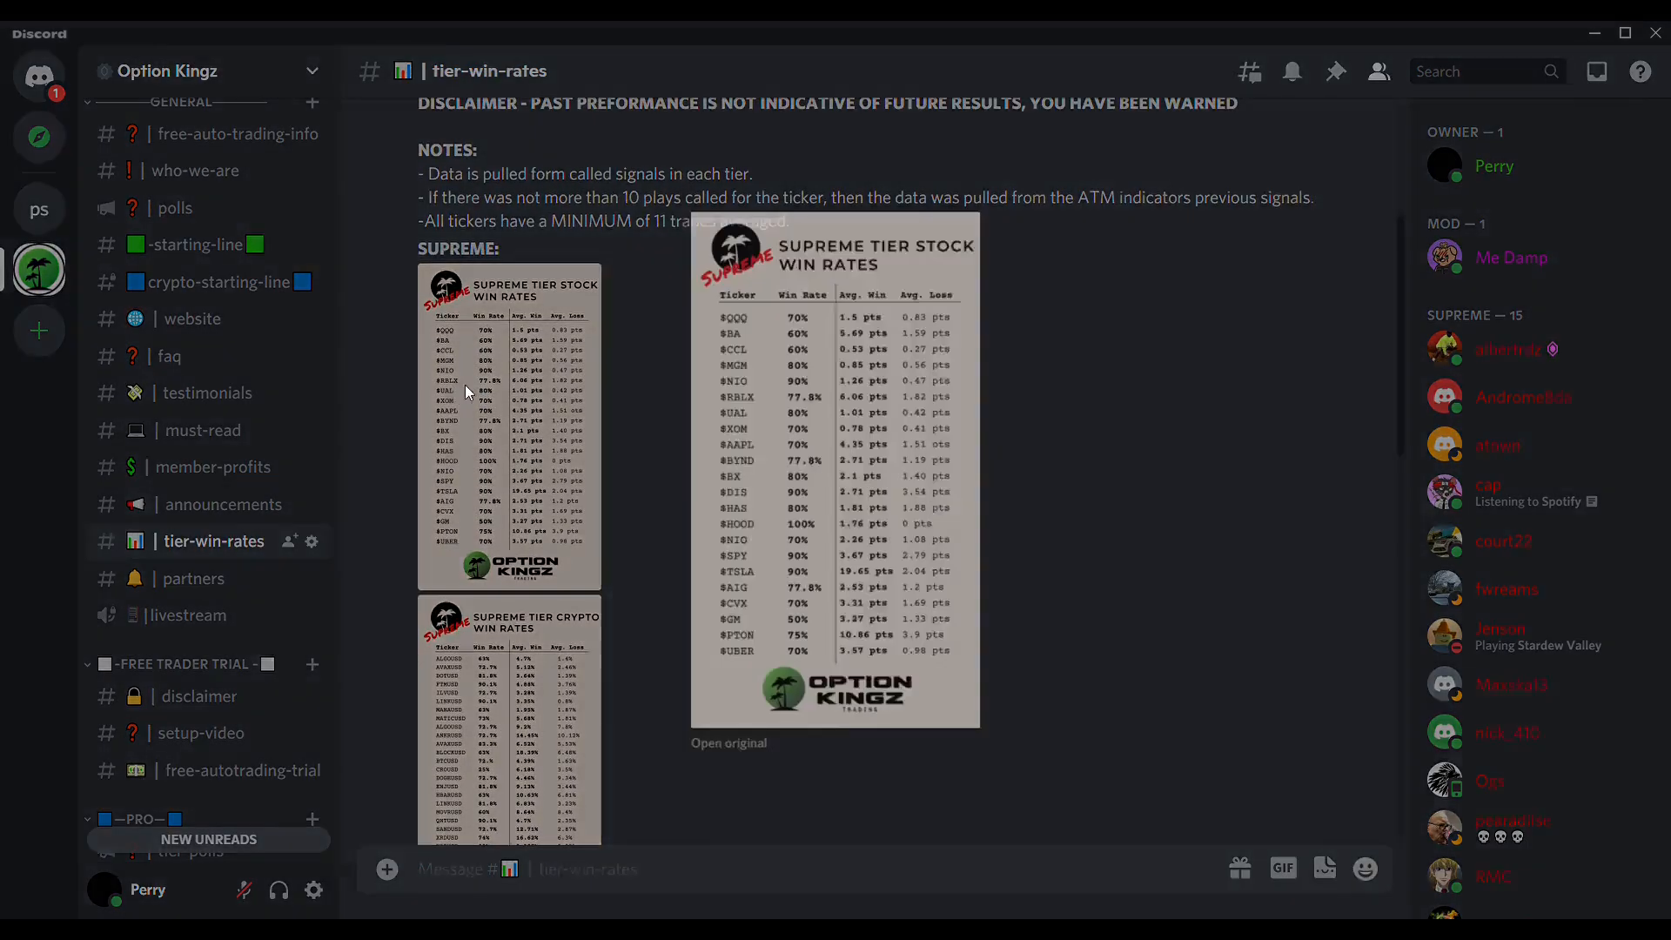
pyautogui.click(834, 474)
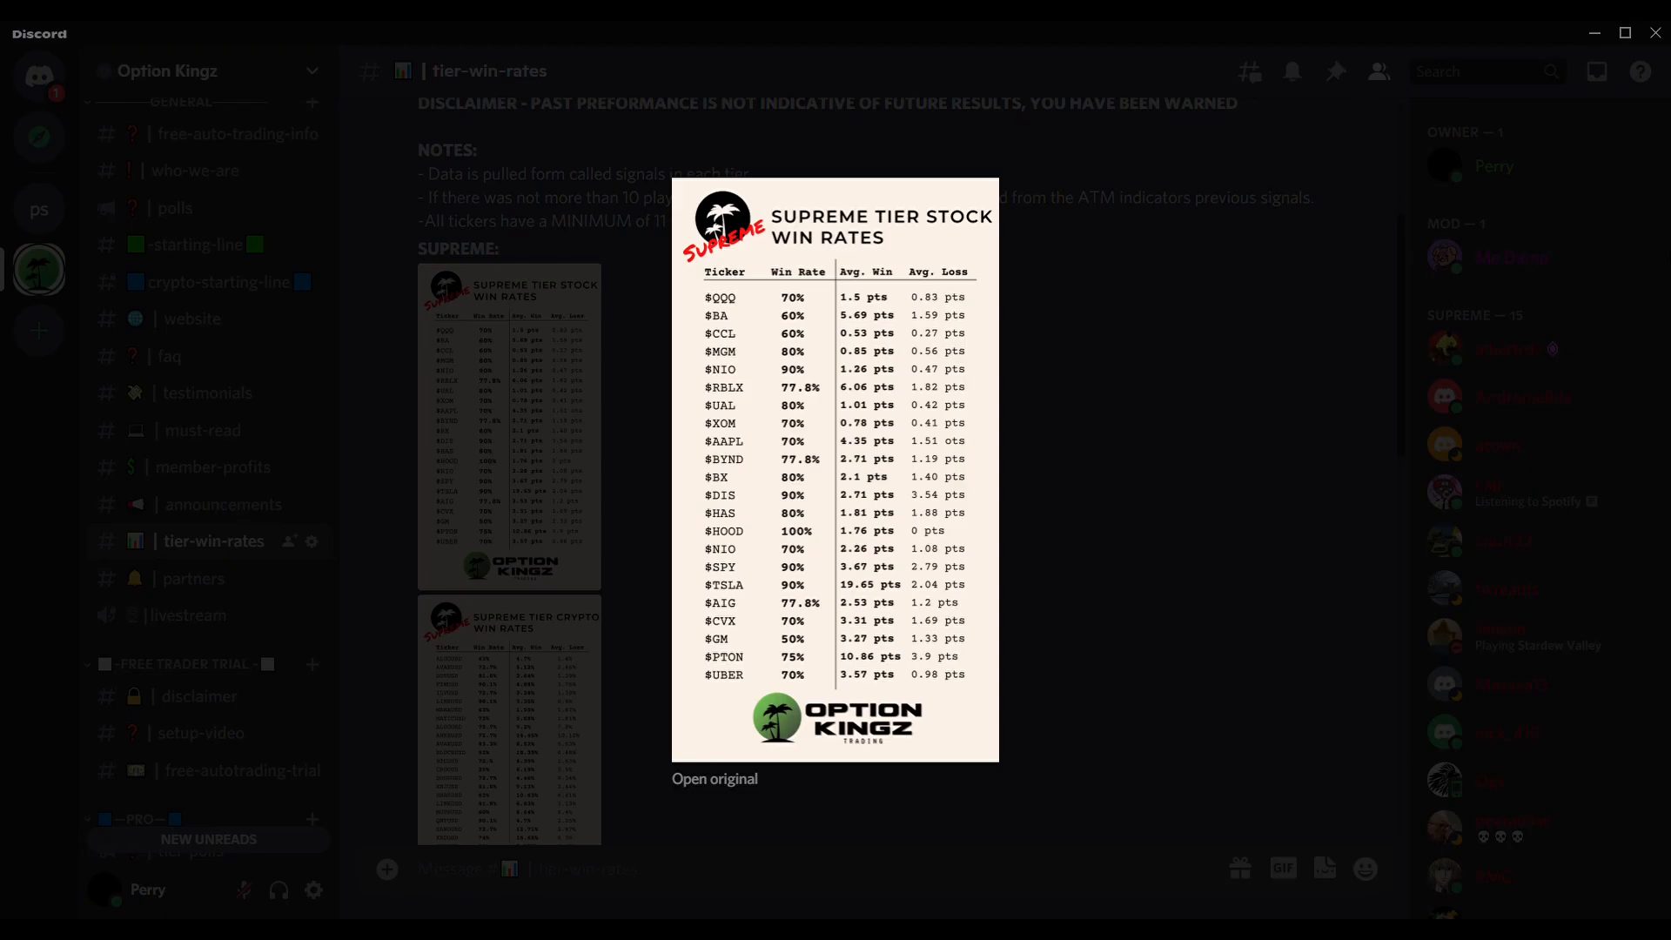
pyautogui.click(611, 271)
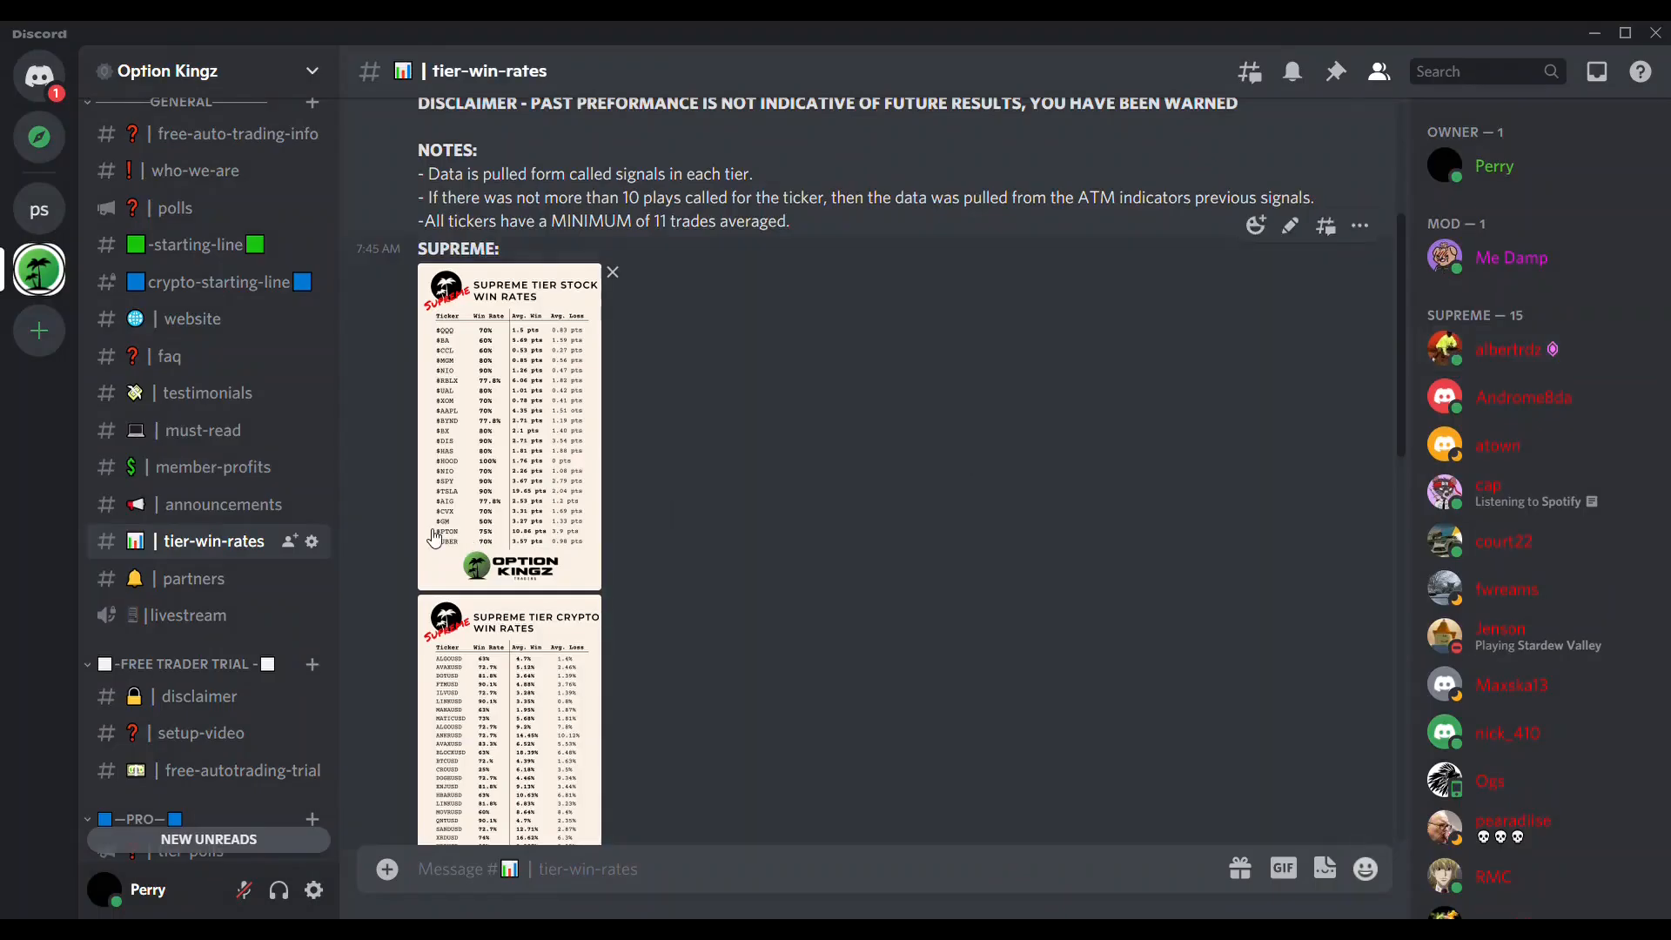
# - Browse the member-profits channel's posted trade result screenshots
pyautogui.click(213, 467)
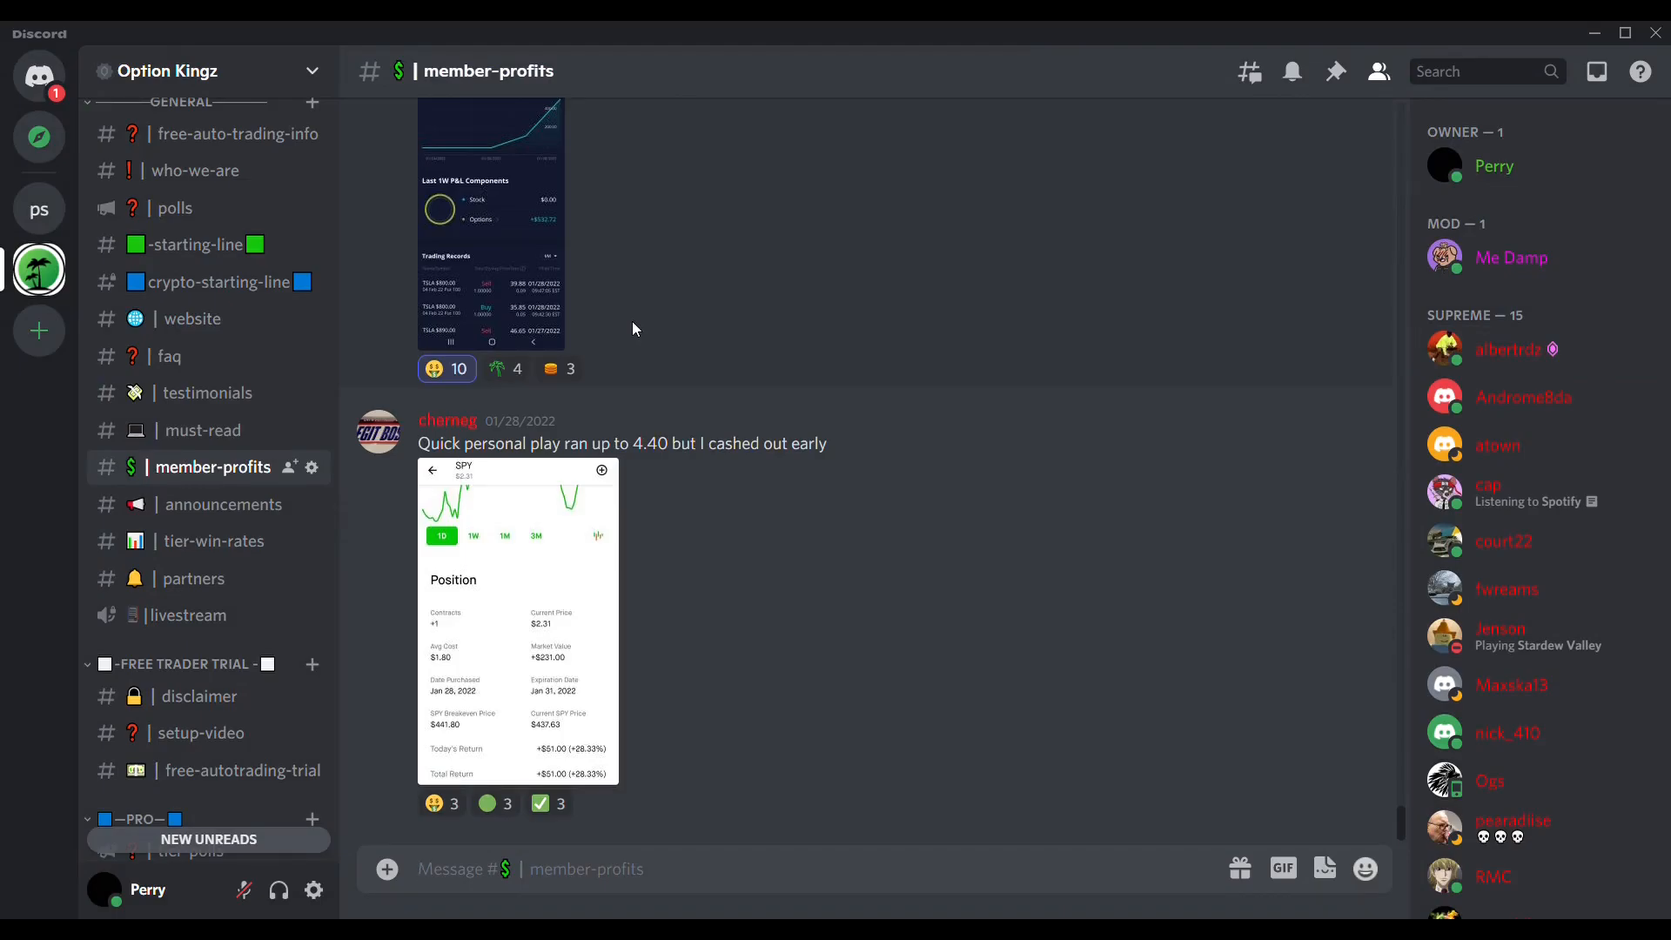
pyautogui.moveTo(671, 388)
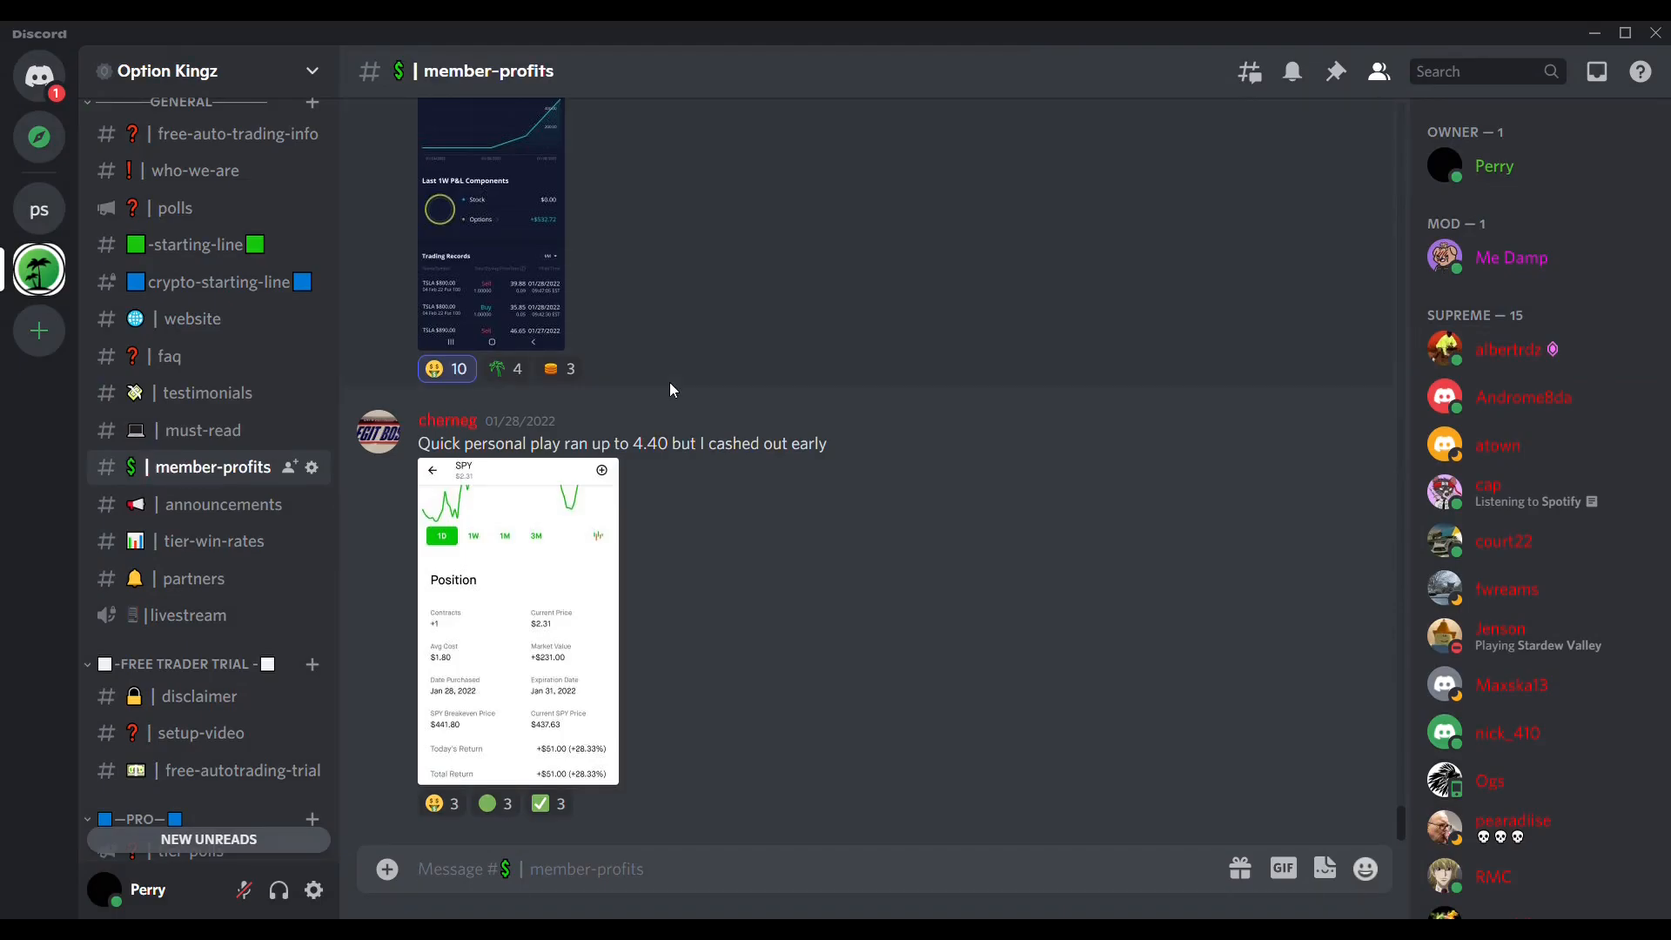
pyautogui.scroll(3)
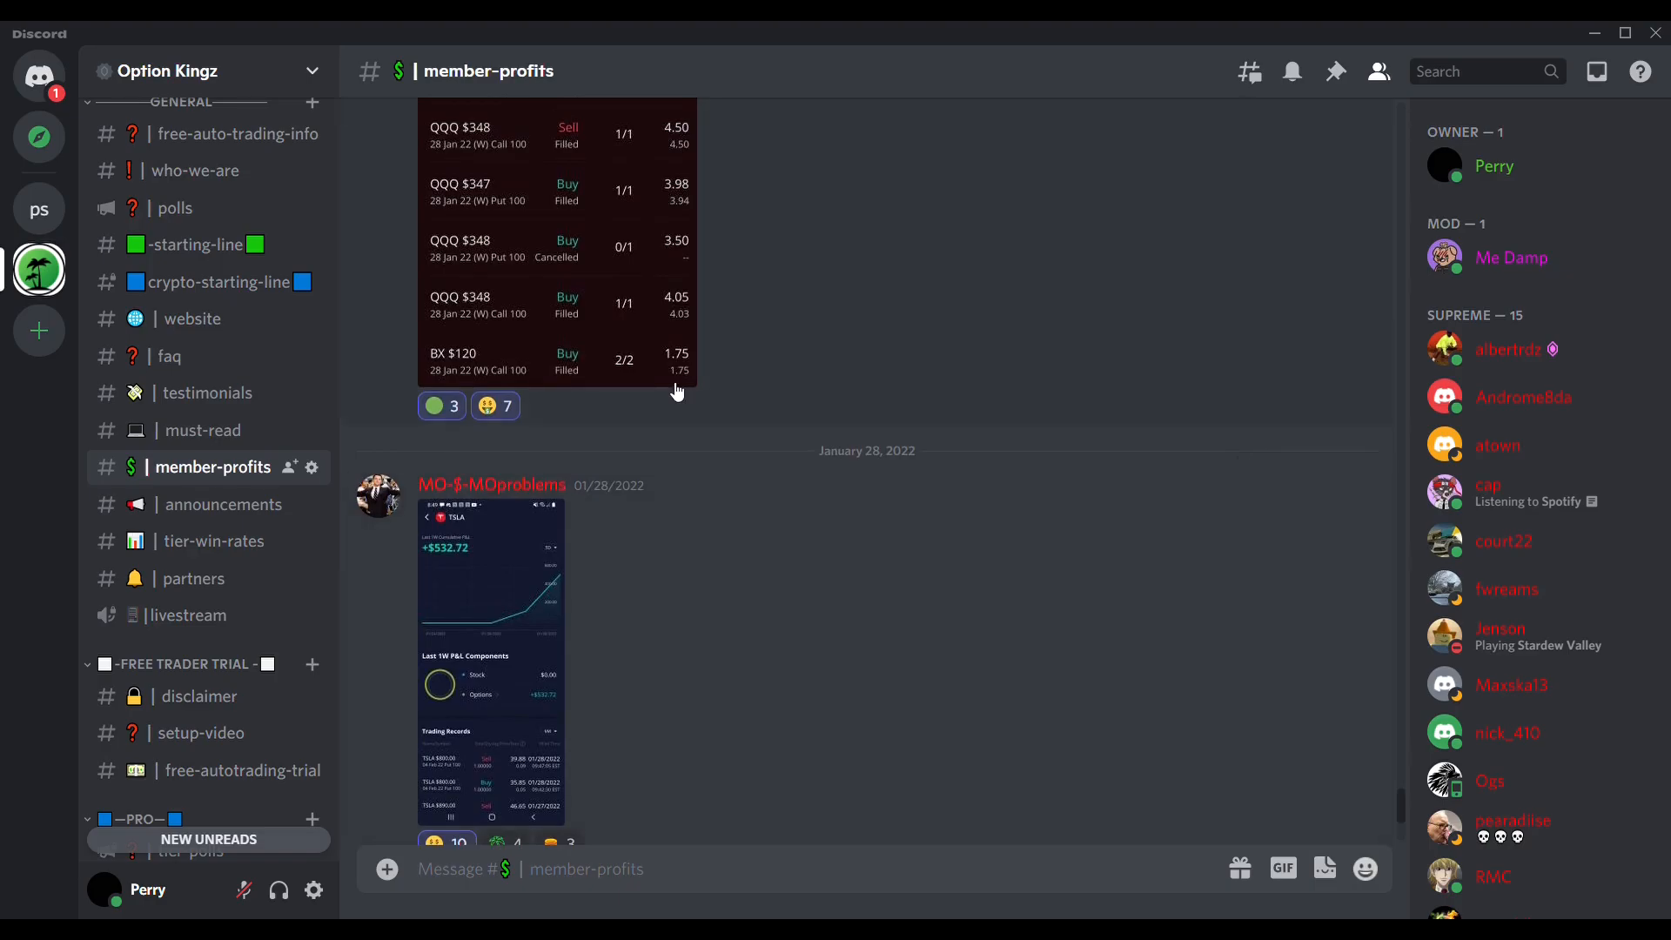
pyautogui.scroll(3)
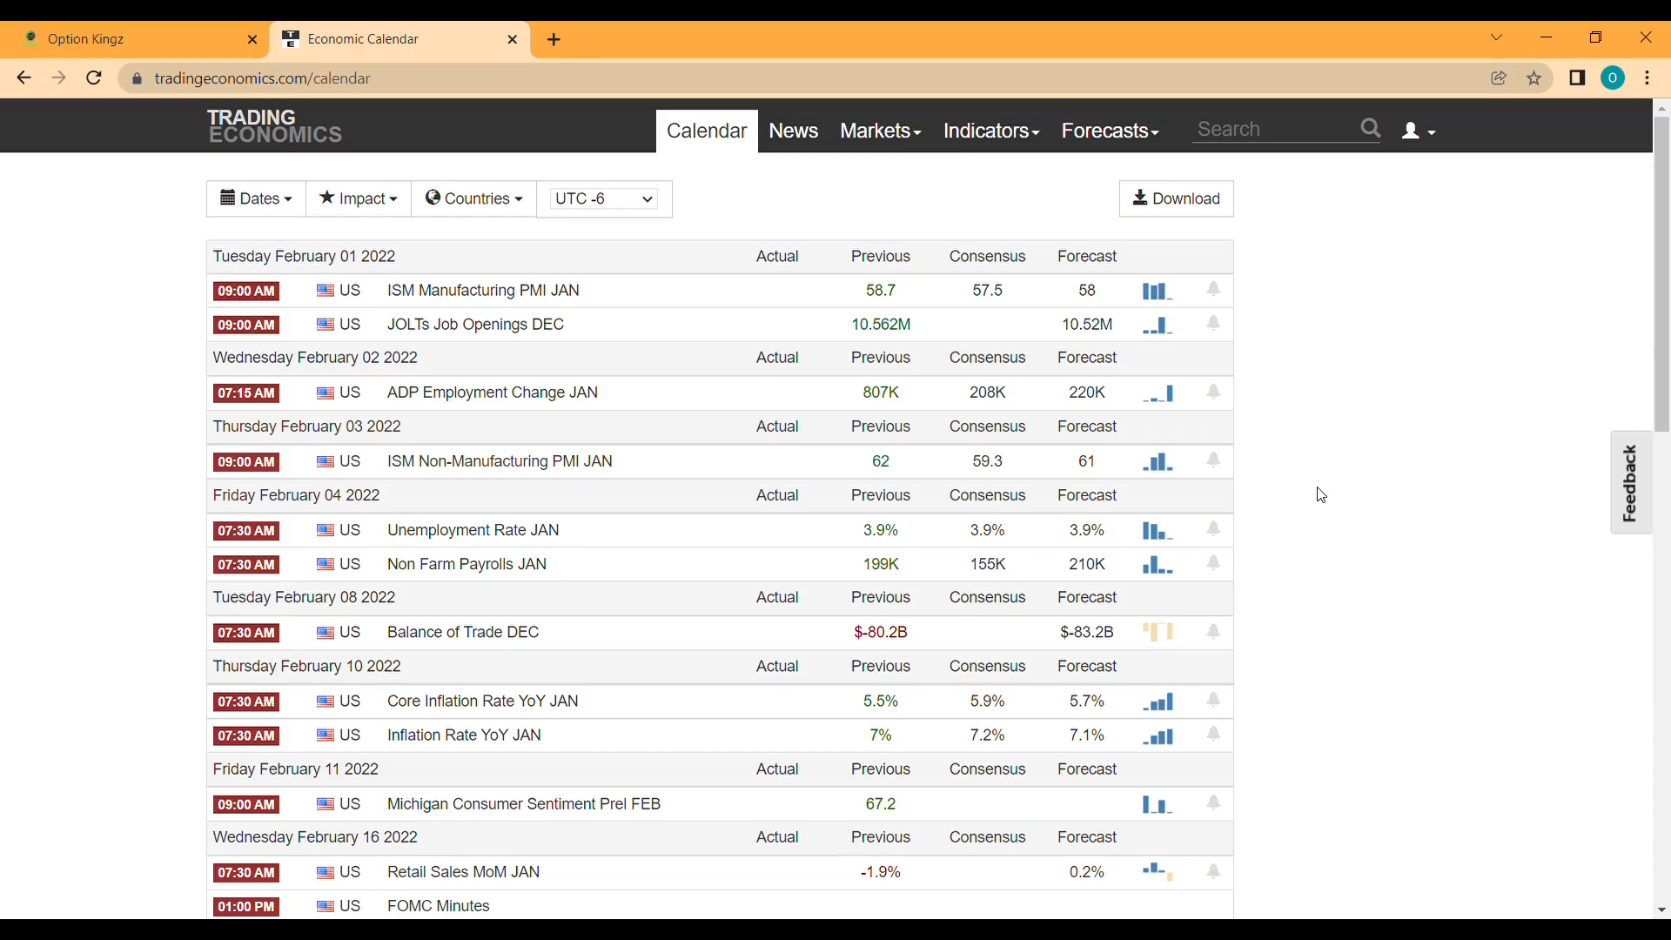
pyautogui.moveTo(1631, 578)
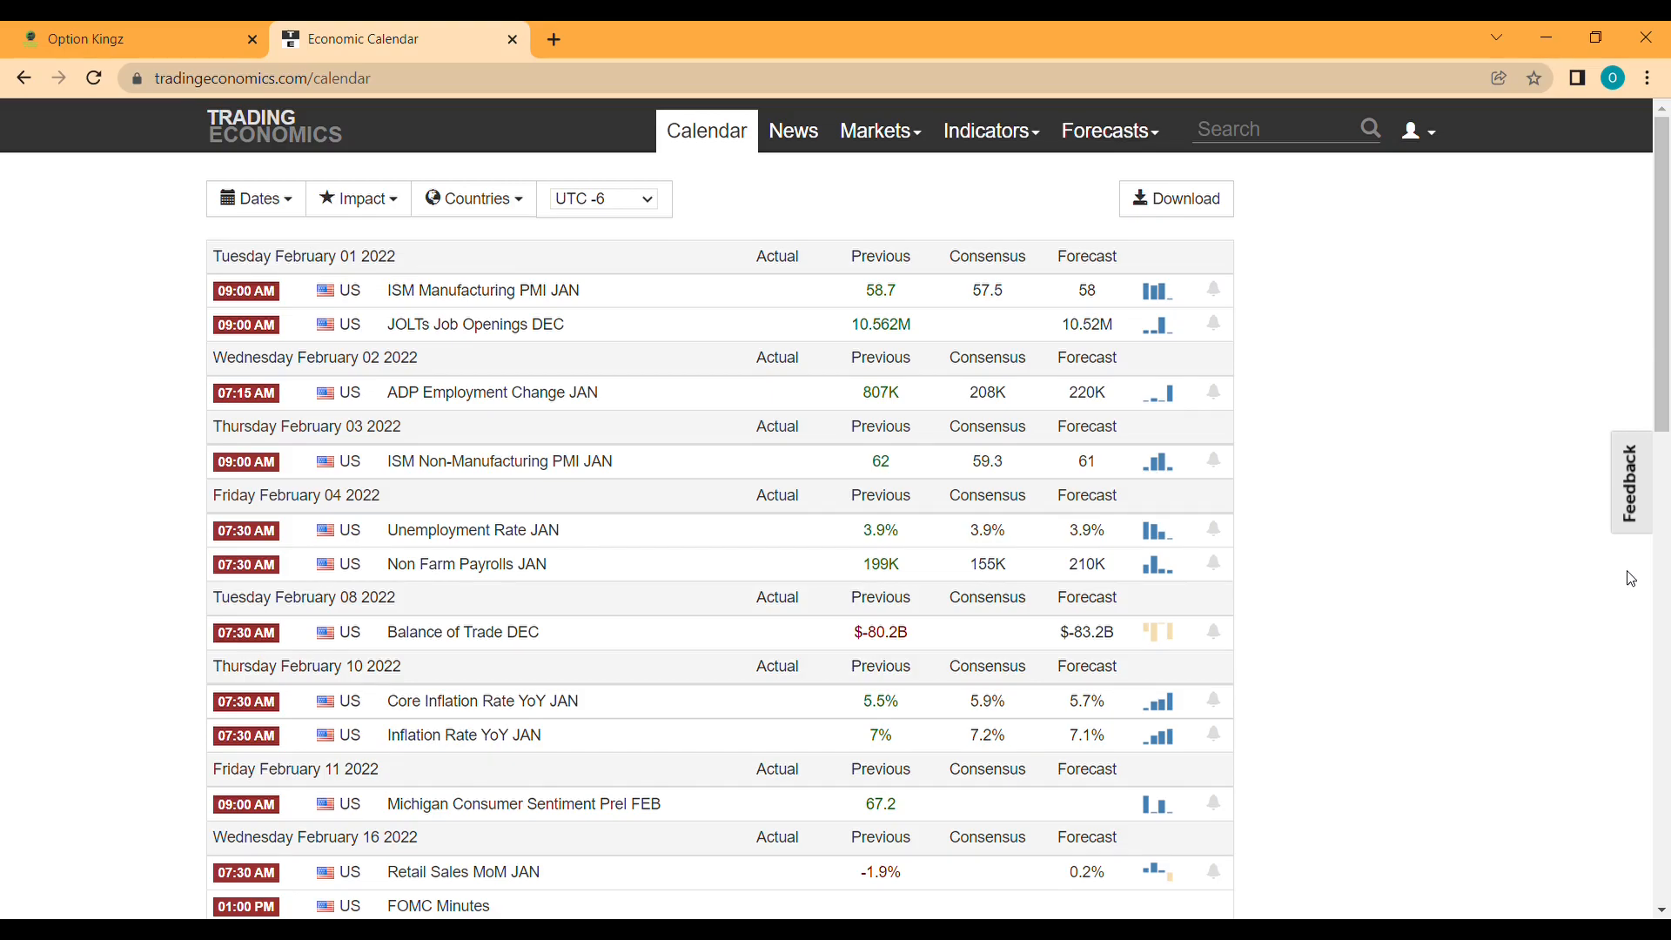
pyautogui.moveTo(1512, 494)
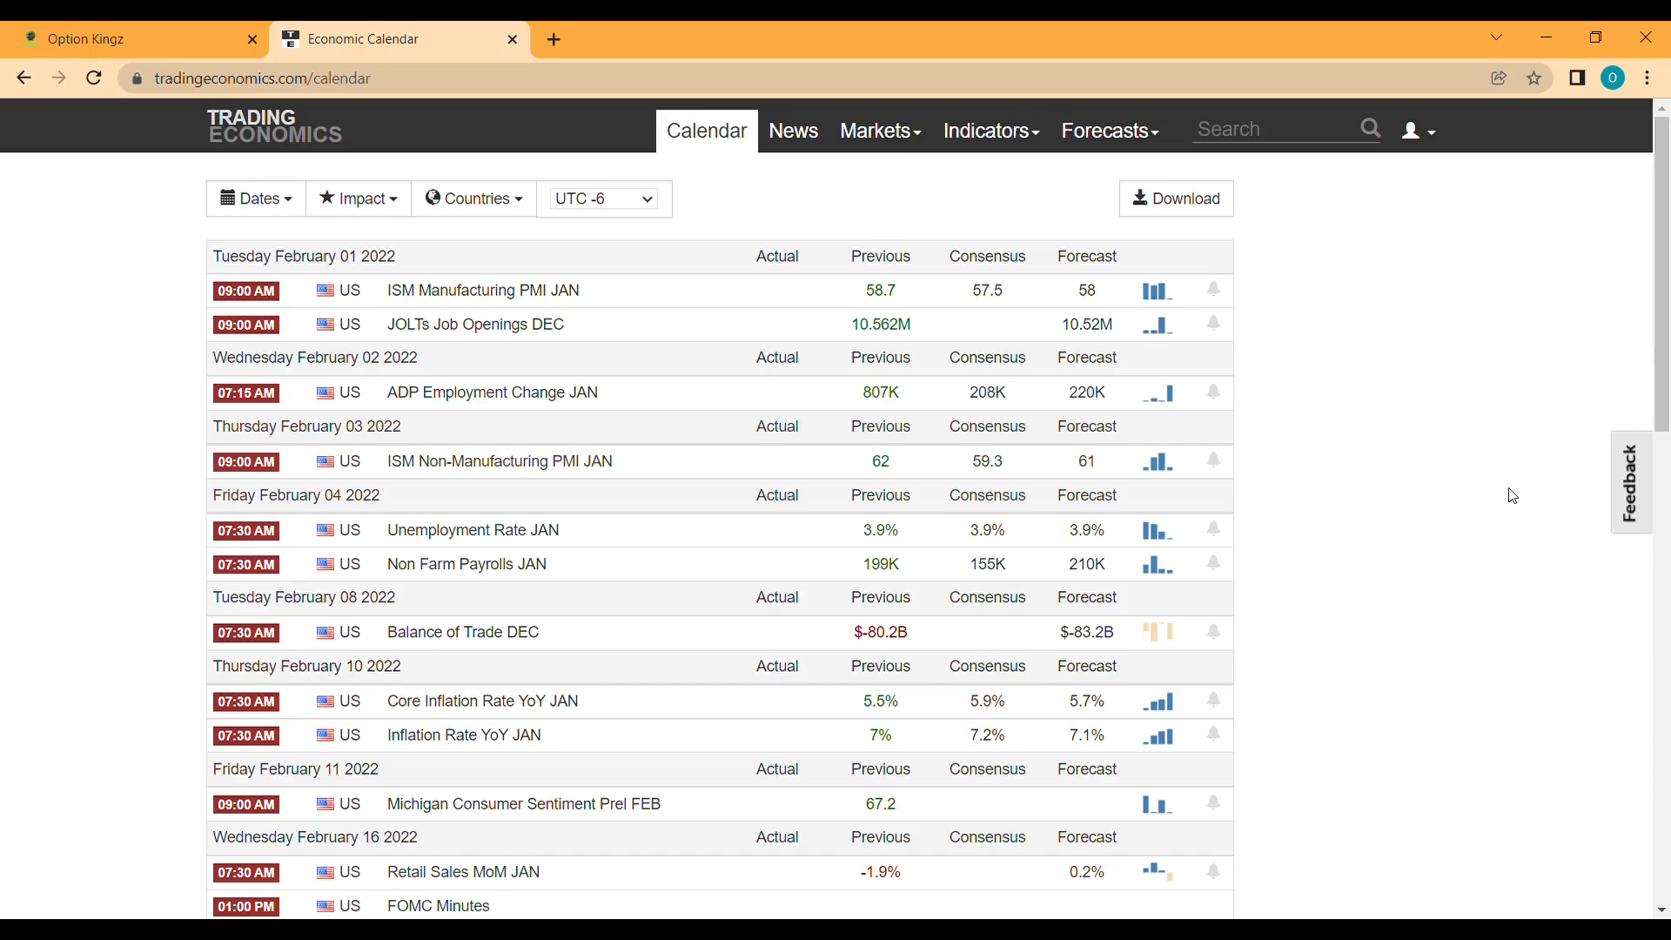
pyautogui.moveTo(1552, 581)
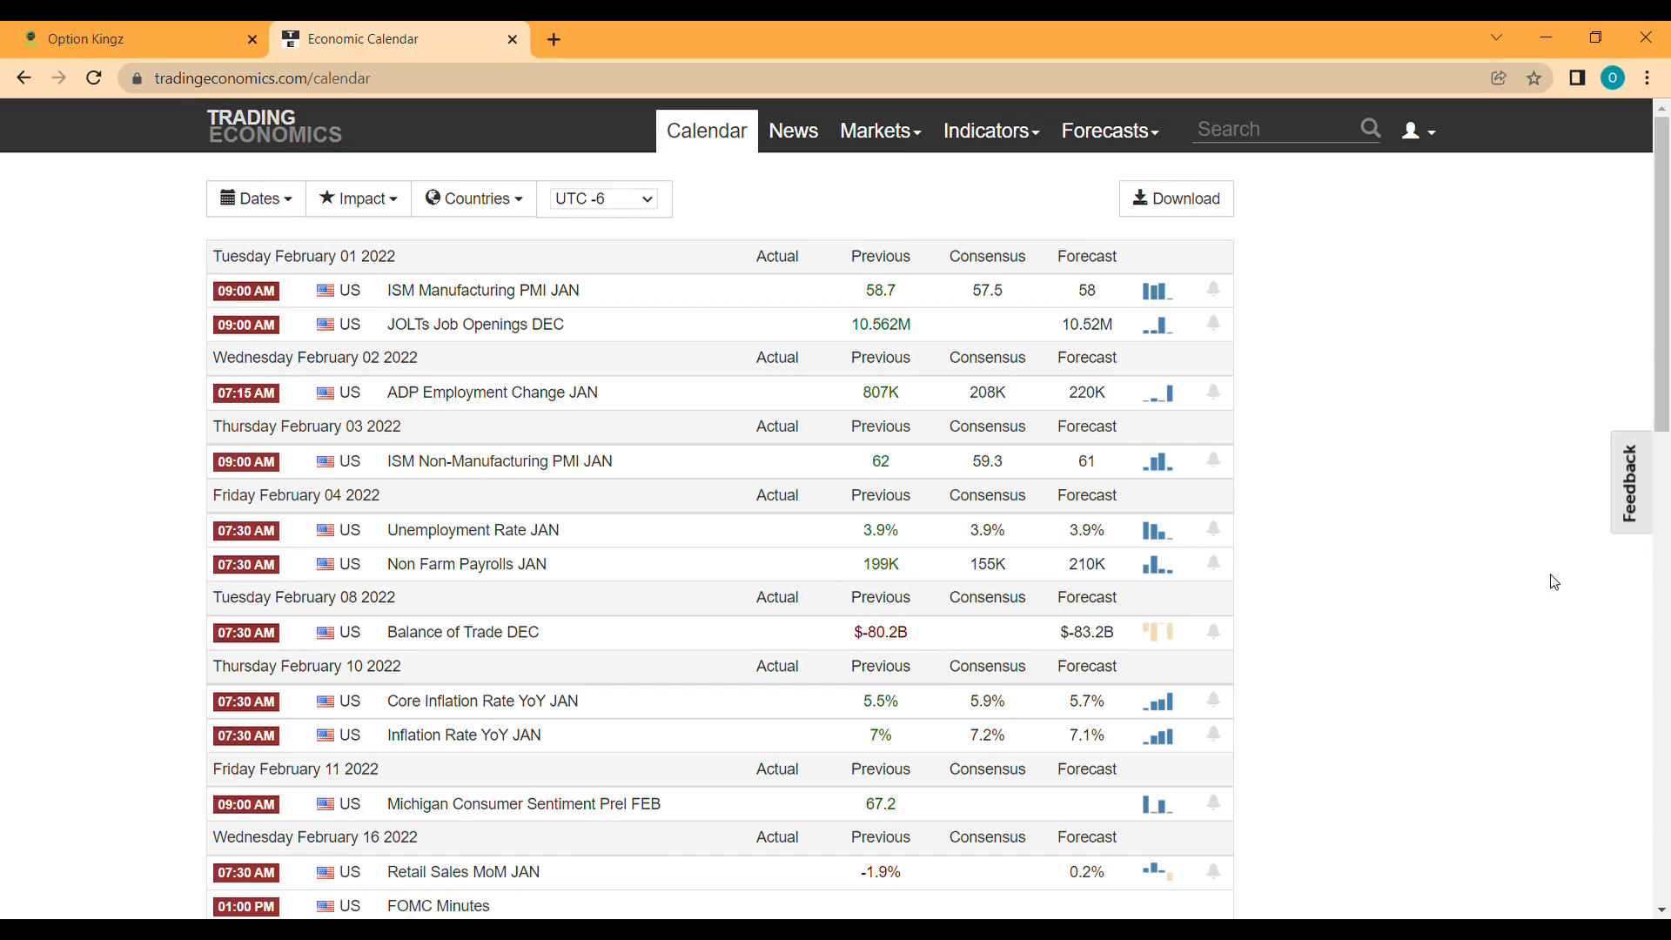
pyautogui.moveTo(724, 203)
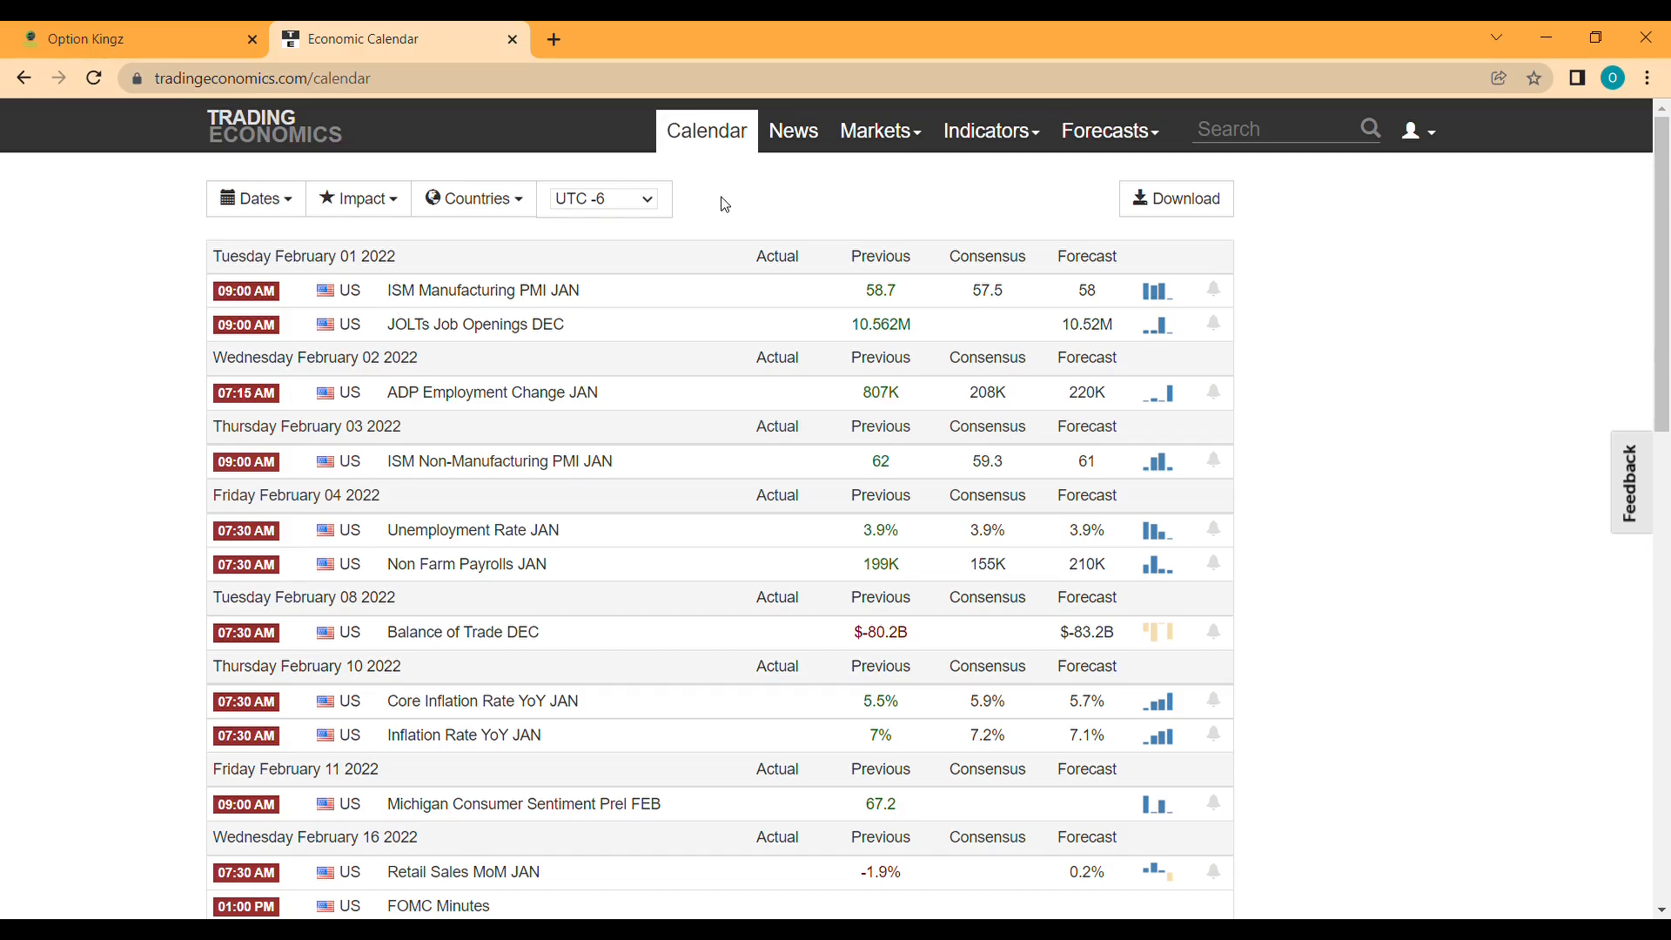
# - Switch to the Option Kingz tab showing the Pro and Supreme tier sign-up sections
pyautogui.click(117, 38)
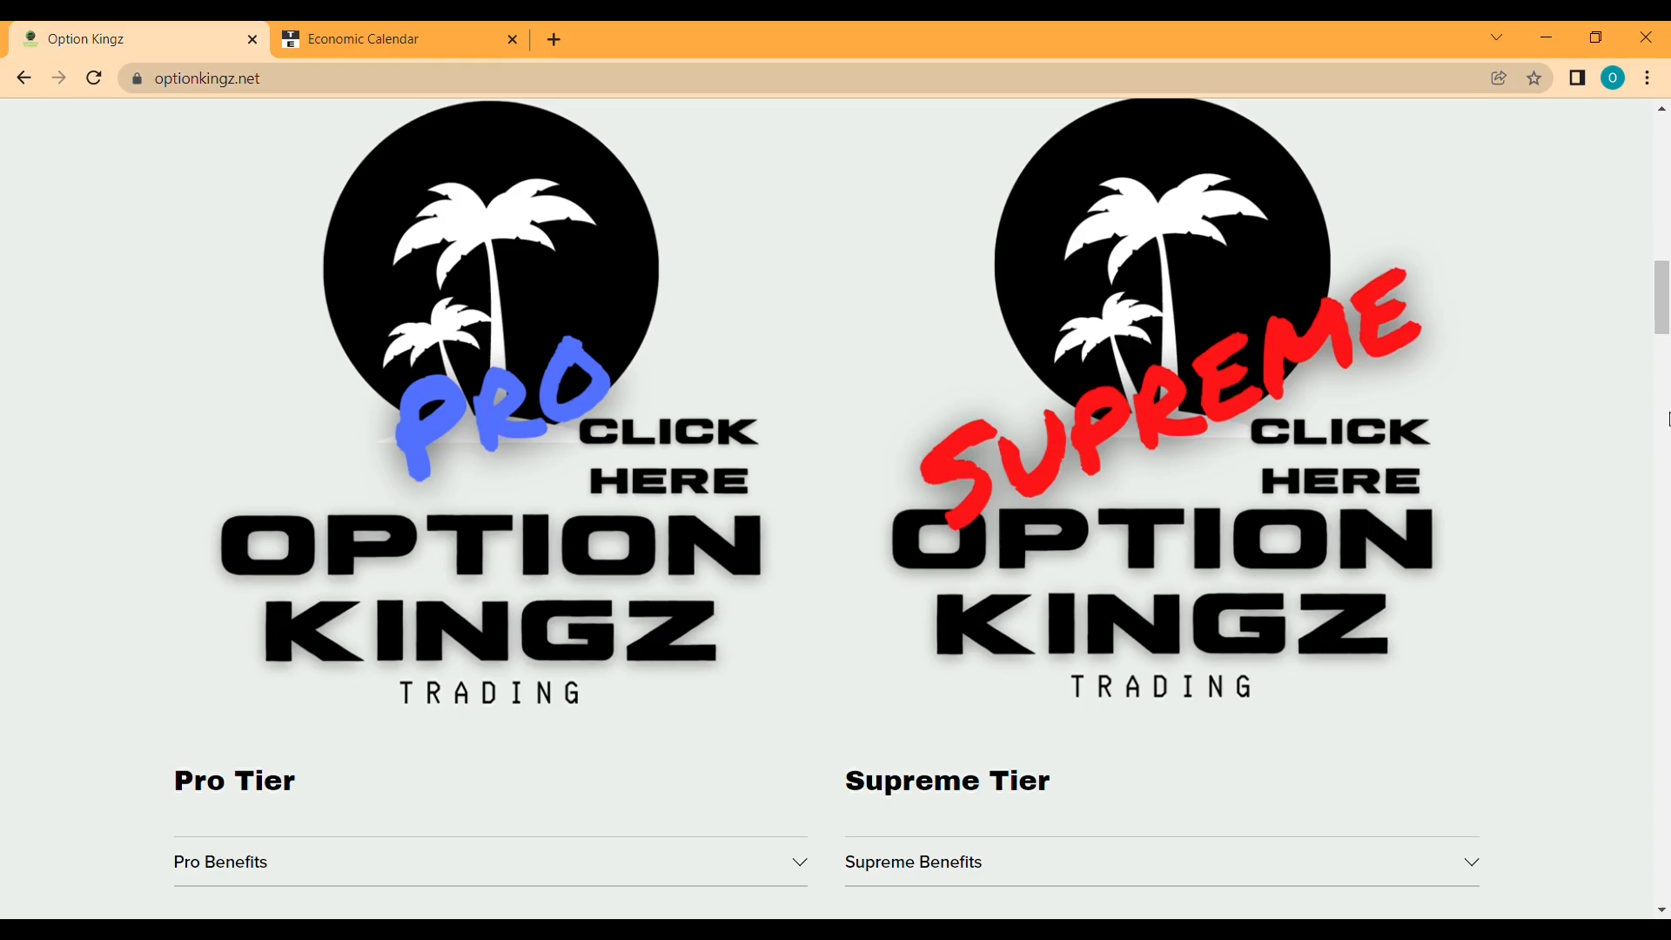
# - Scroll the Option Kingz homepage back up toward the #1 trading Discord hero banner
pyautogui.scroll(3)
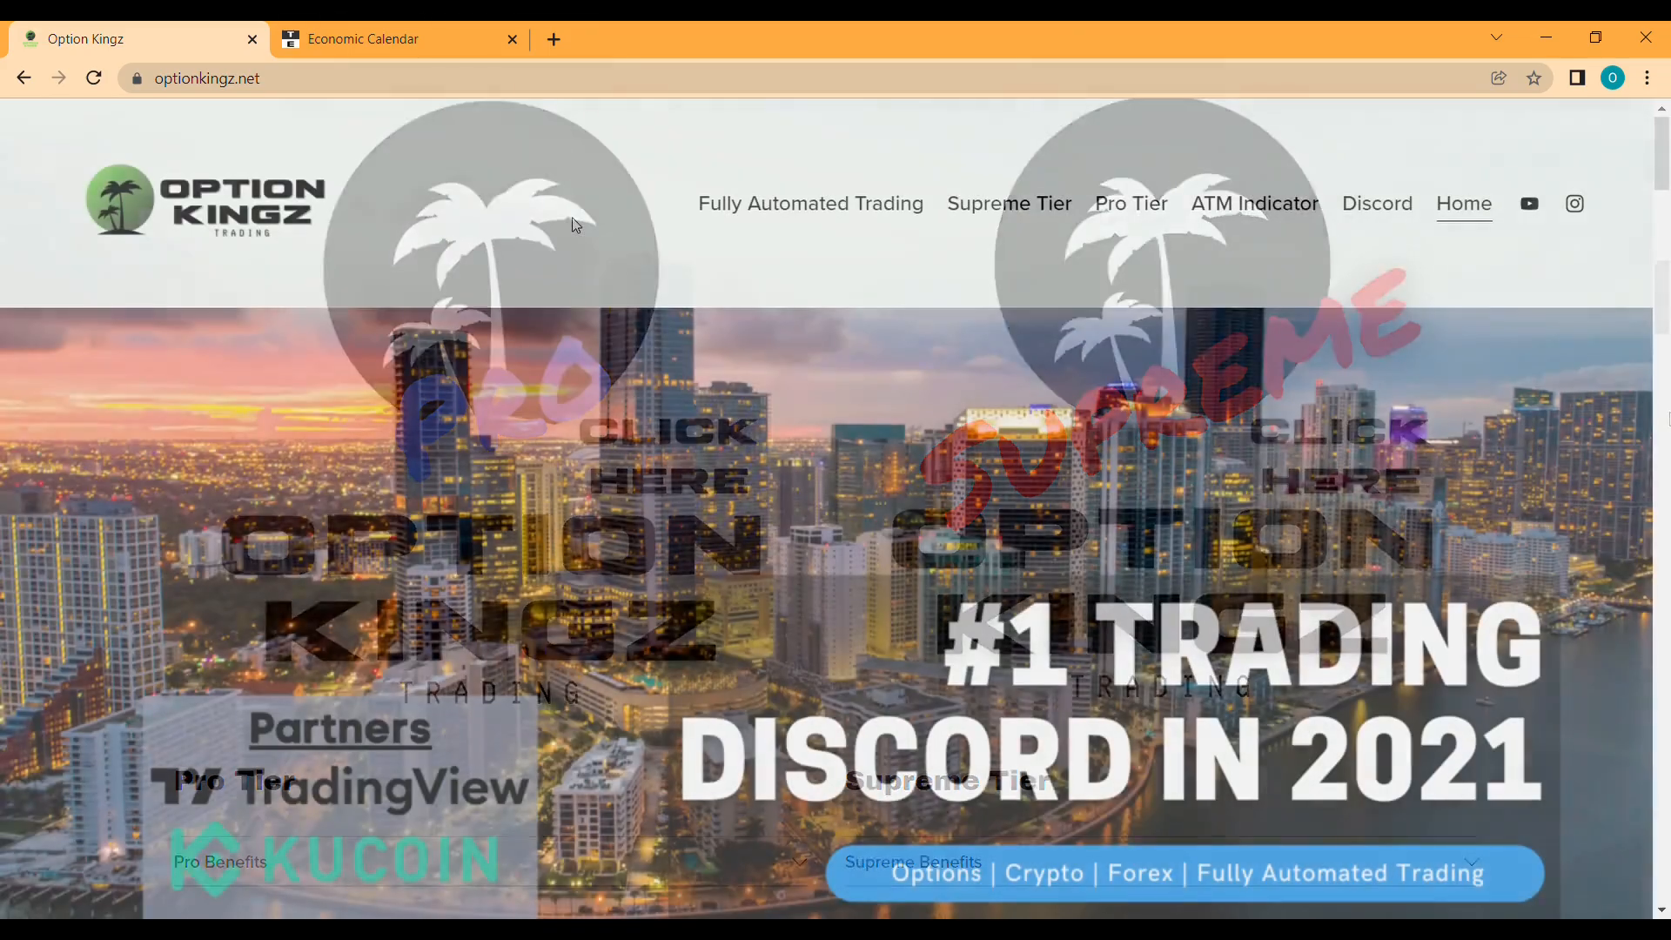